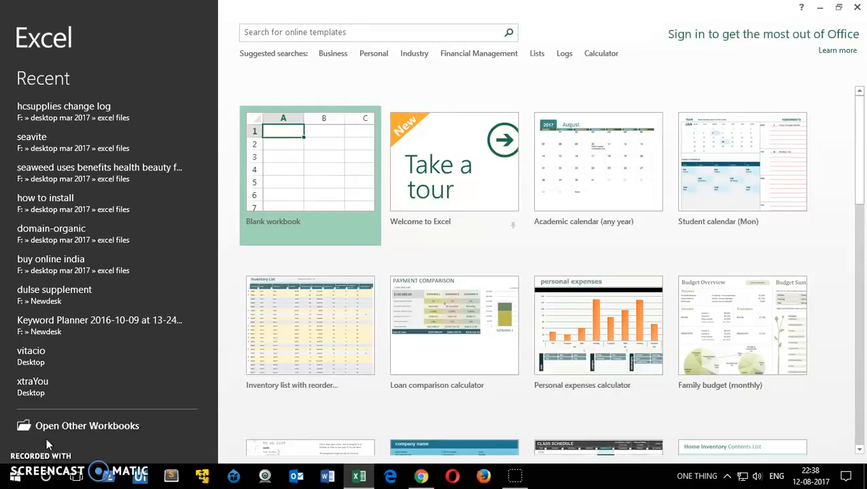
Show the computer's recent folders on Excel's Open screen via Open Other Workbooks.
click(87, 426)
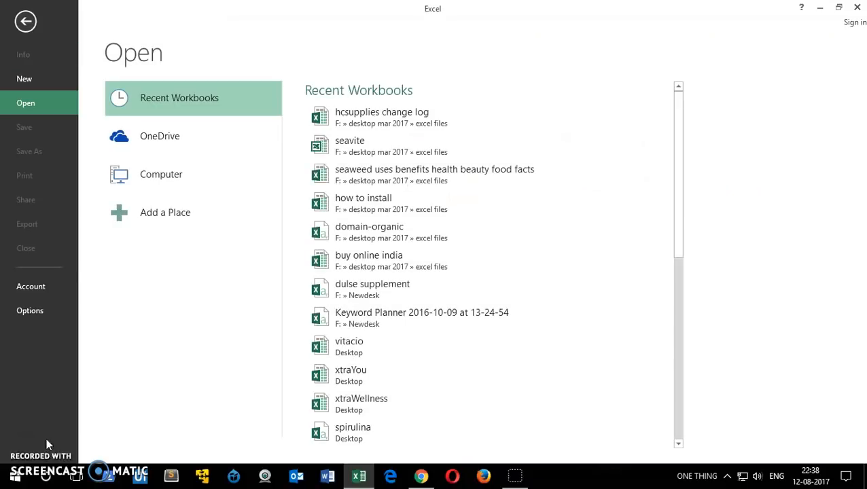
click(160, 174)
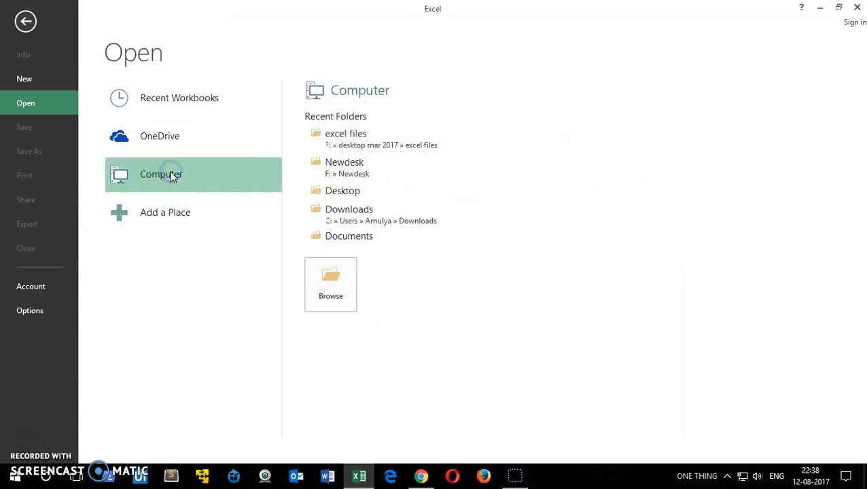
mouse_move(182, 199)
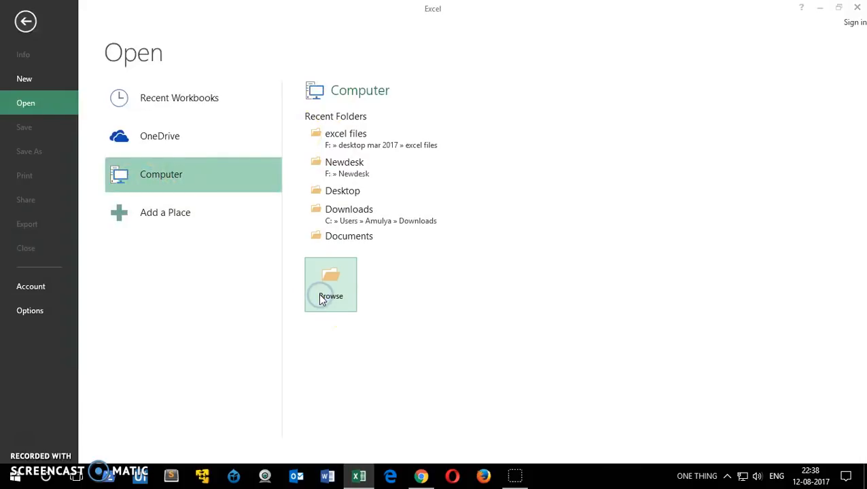
Browse to F: > desktop mar 2017 > excel files in the Open dialog.
click(330, 285)
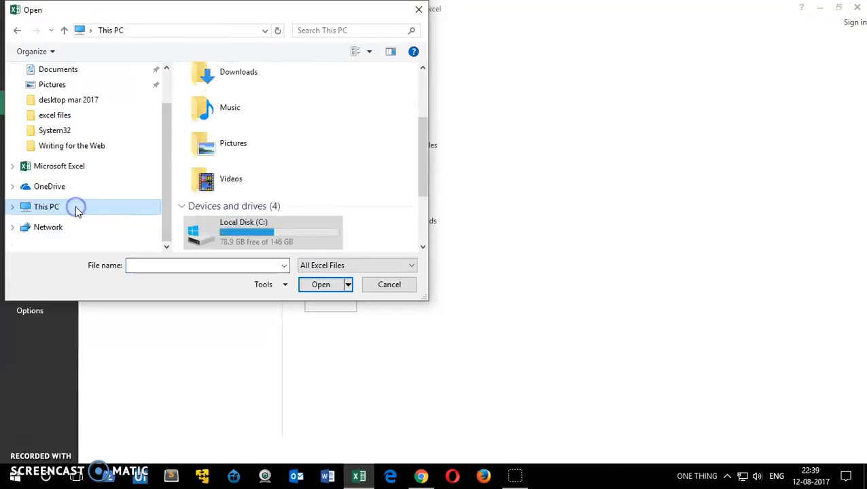
scroll(down, 3)
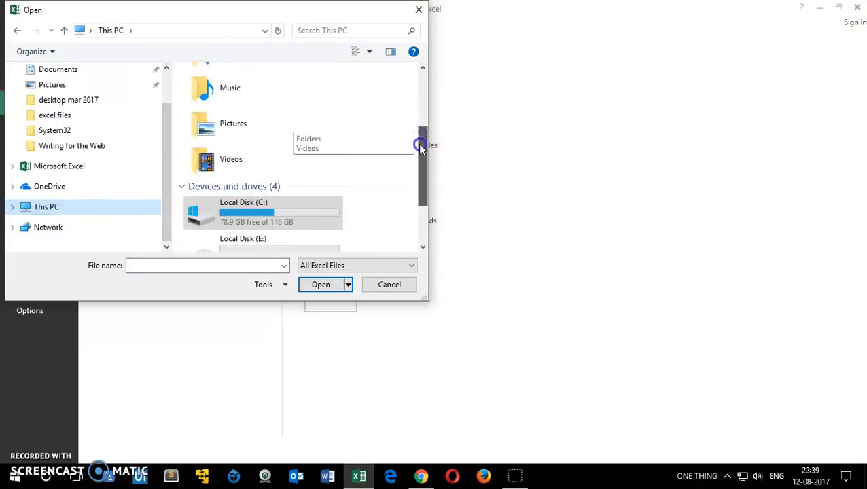
scroll(down, 3)
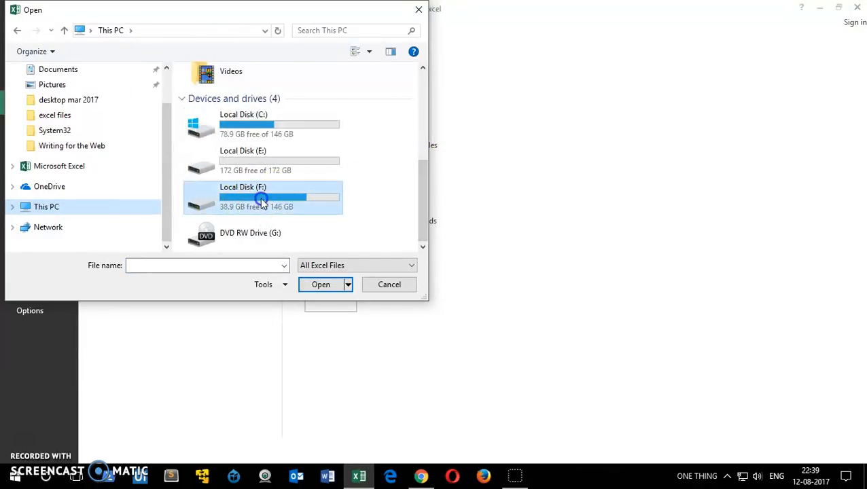
double_click(262, 197)
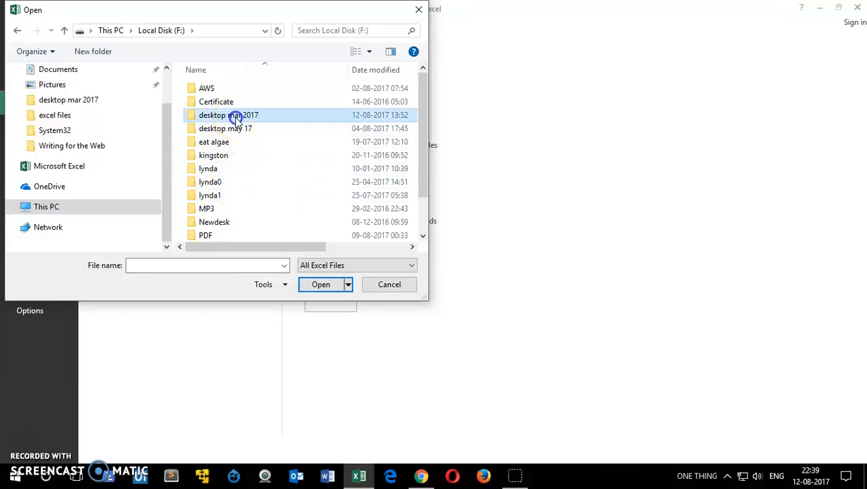
double_click(228, 114)
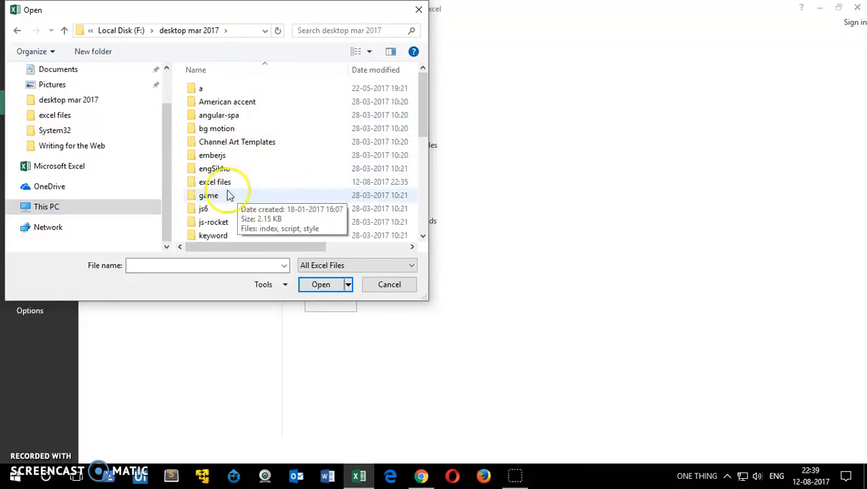
double_click(214, 182)
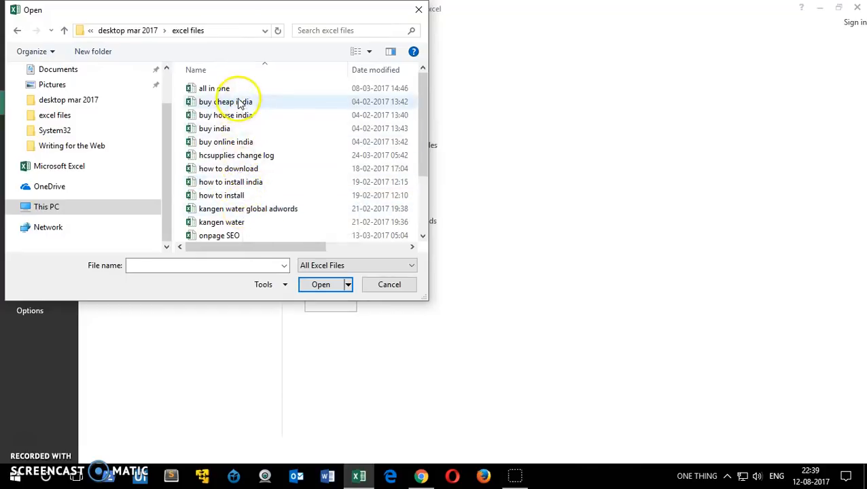
mouse_move(261, 223)
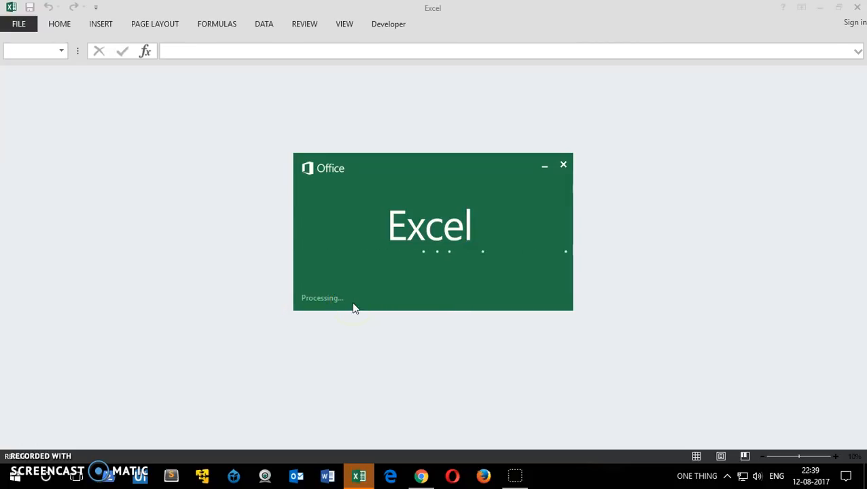
mouse_move(482, 391)
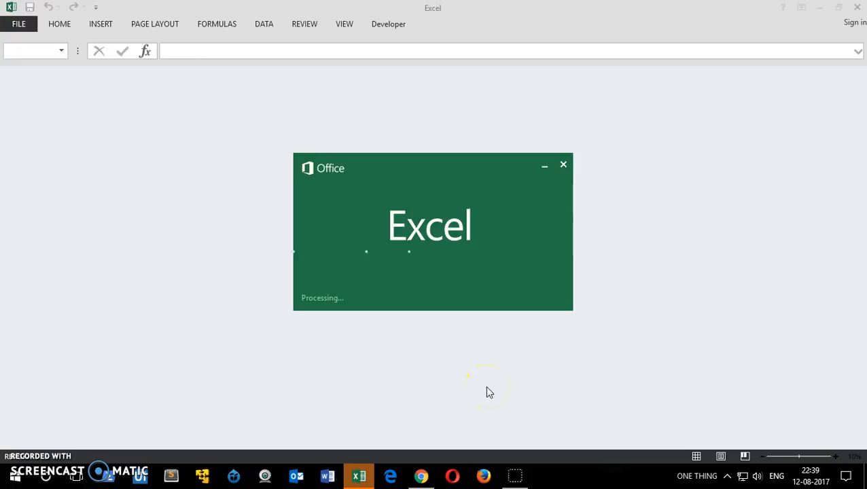
mouse_move(469, 351)
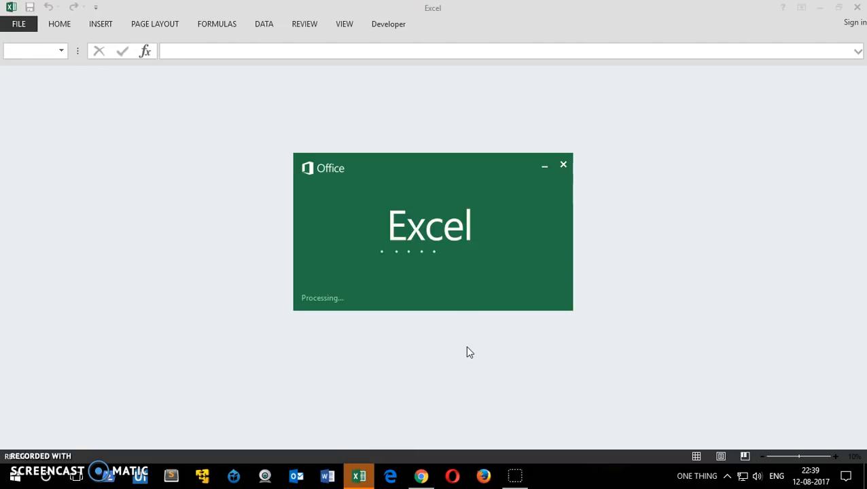
mouse_move(563, 164)
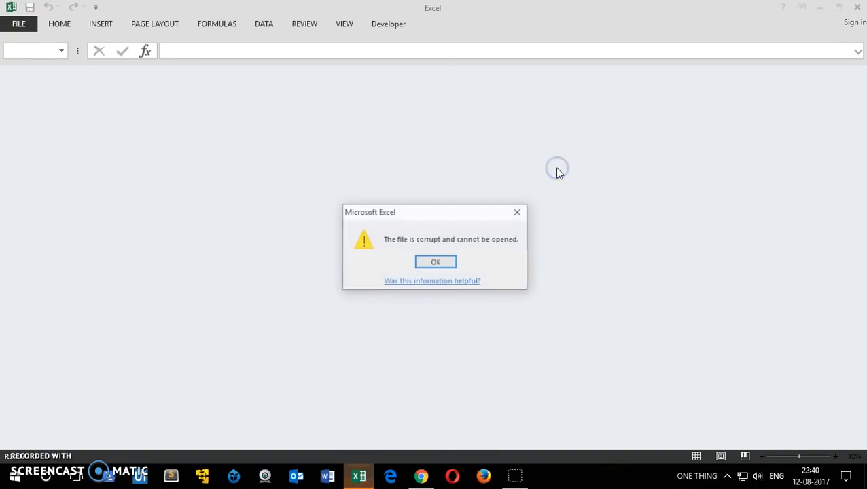
mouse_move(448, 252)
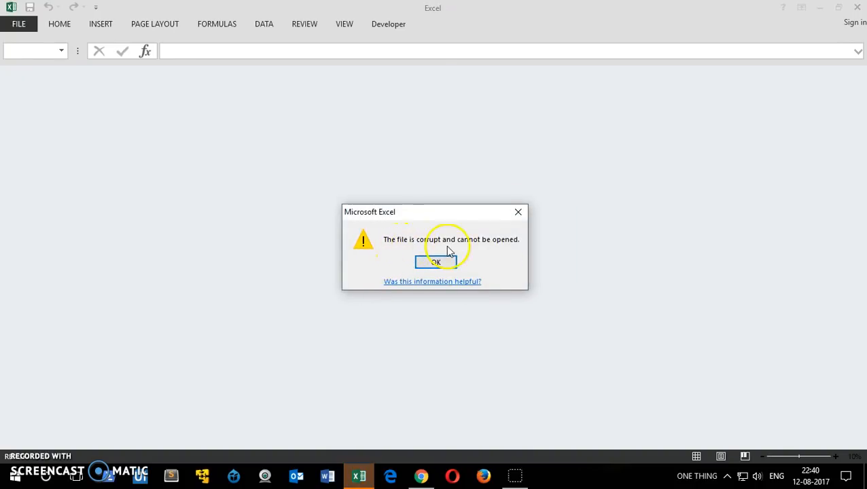
mouse_move(513, 249)
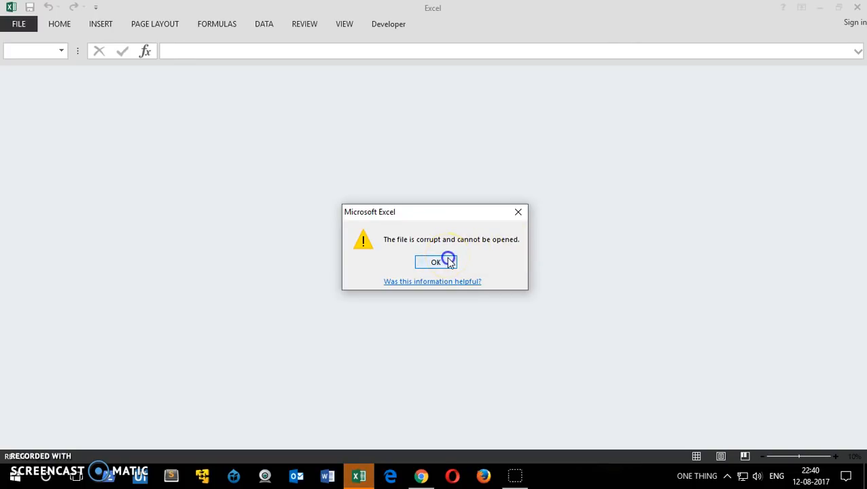
Dismiss the 'file is corrupt and cannot be opened' message with OK.
click(434, 262)
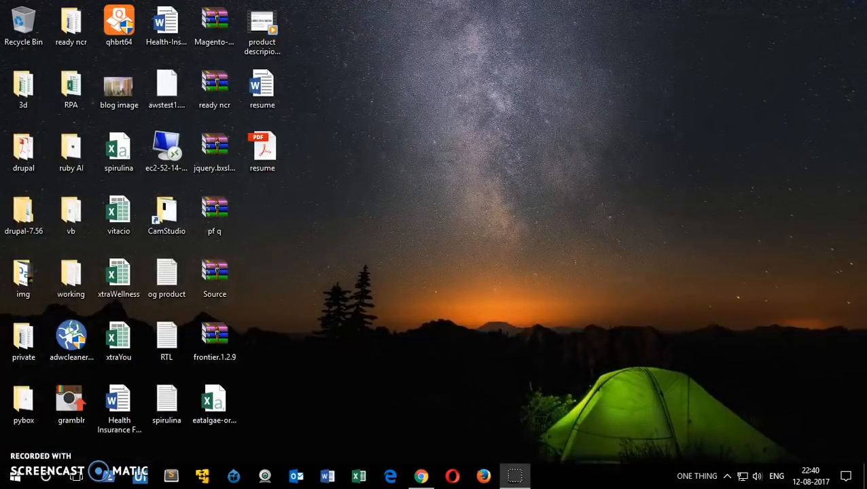
Navigate a maximised File Explorer window to F: > desktop mar 2017 > excel files.
click(23, 400)
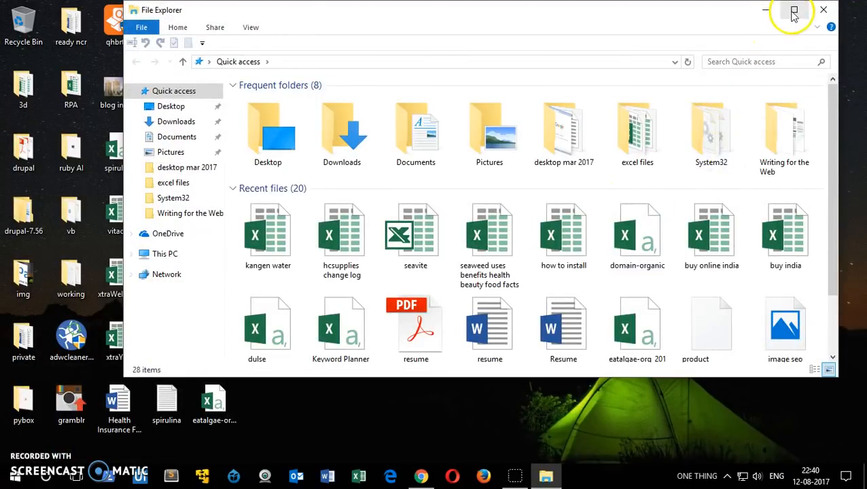
click(793, 13)
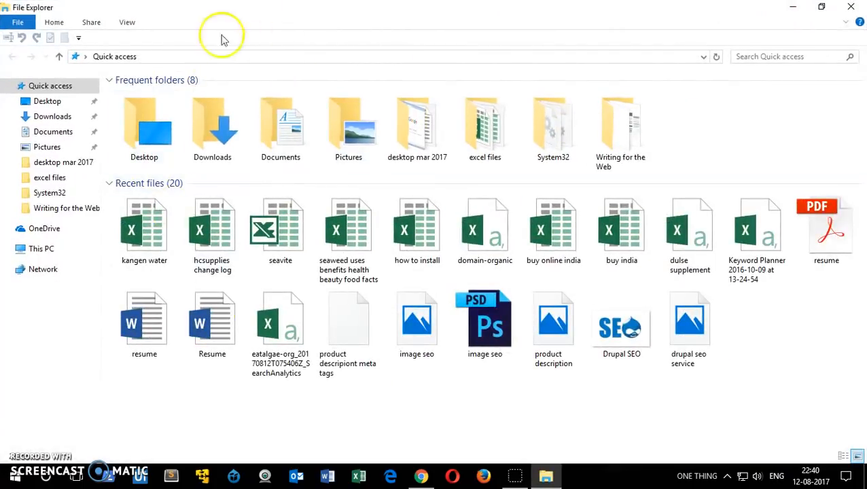
click(40, 249)
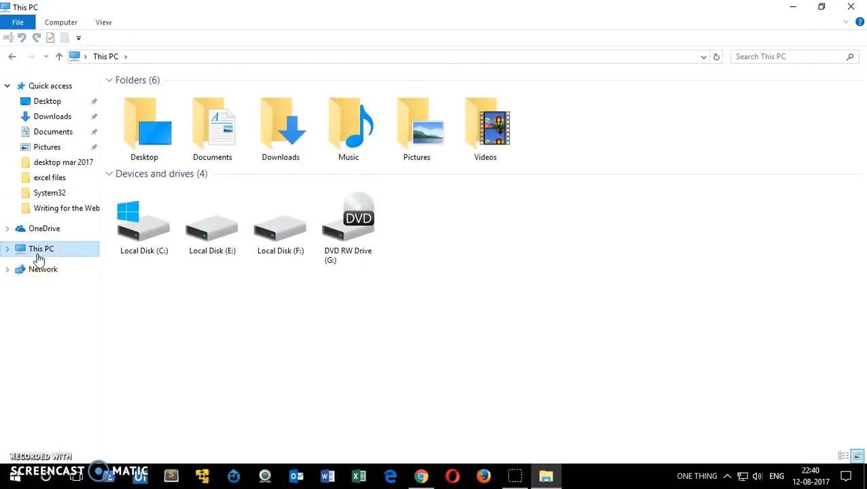
double_click(280, 225)
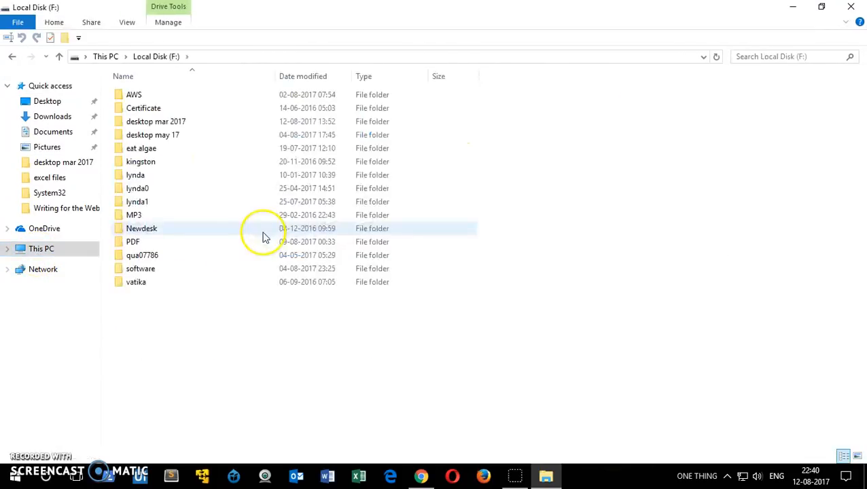
double_click(152, 135)
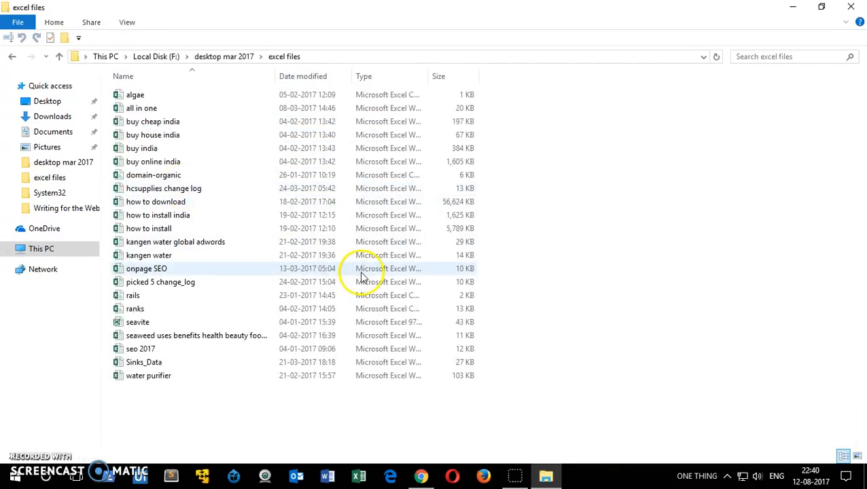
Select the algae workbook to reach its Properties.
click(135, 95)
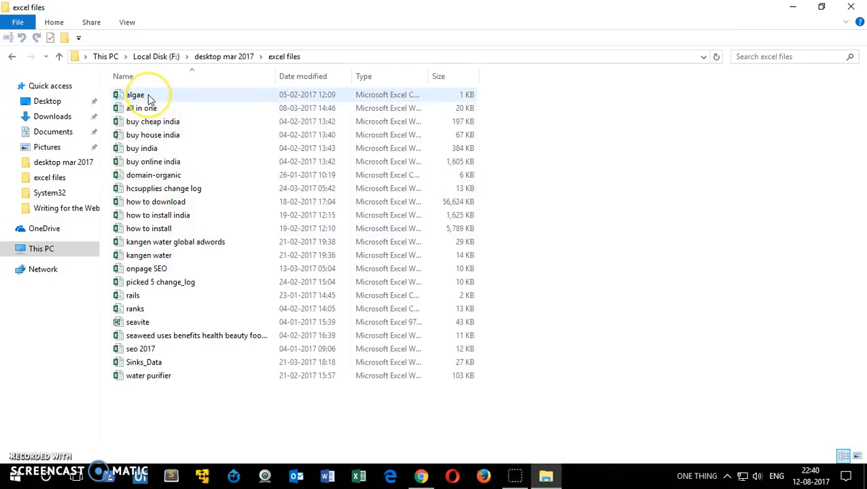
click(136, 95)
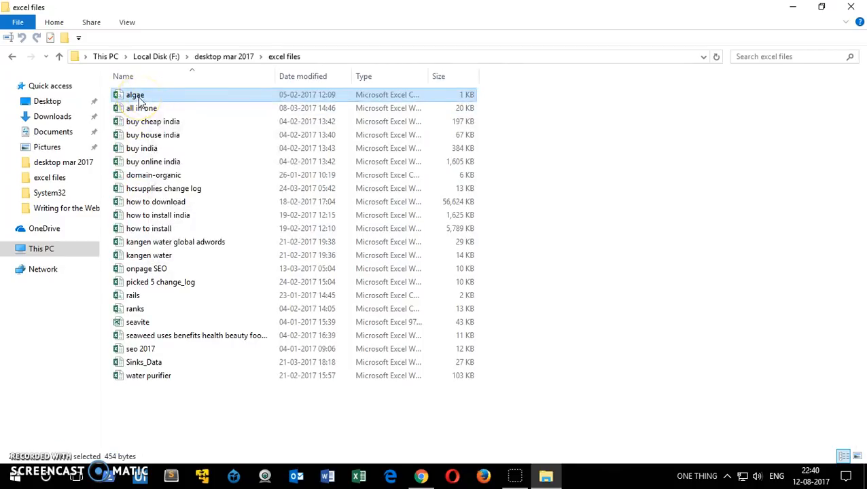
mouse_move(182, 361)
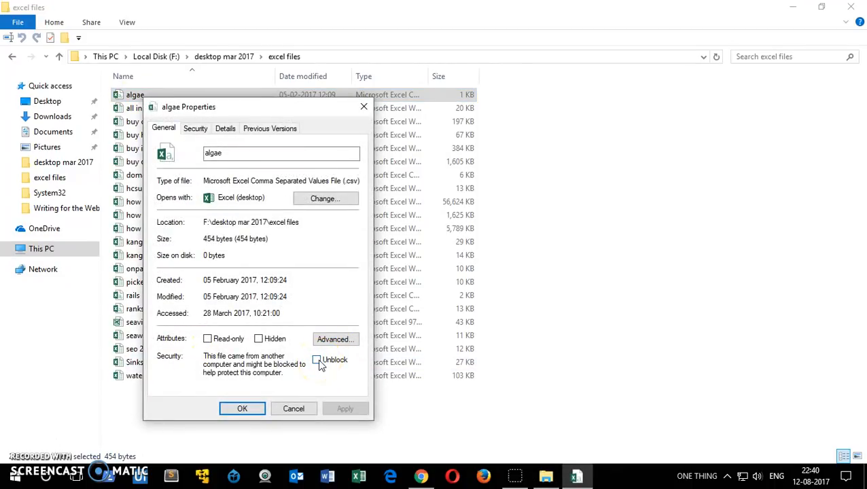
Unblock the algae file in the Security section, apply and confirm its Properties.
click(315, 359)
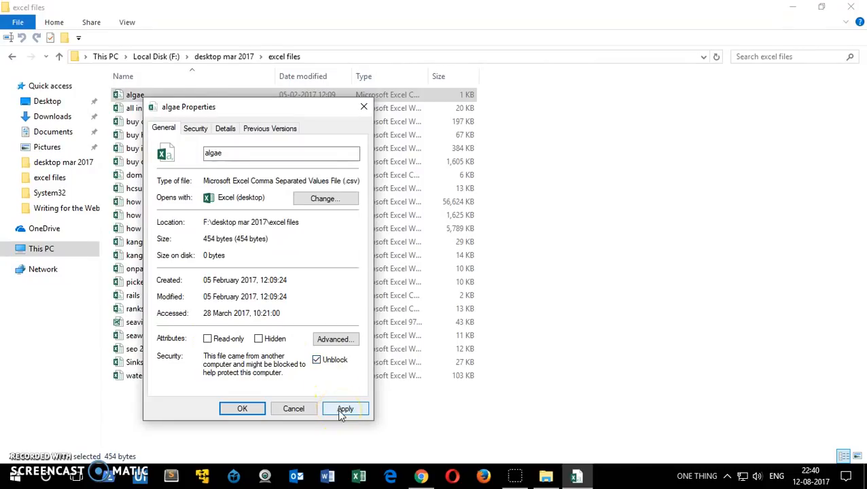
click(345, 407)
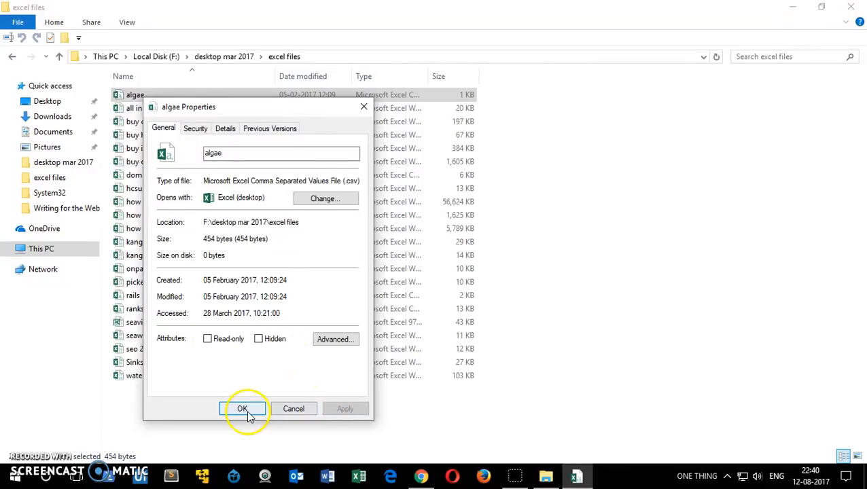
click(242, 408)
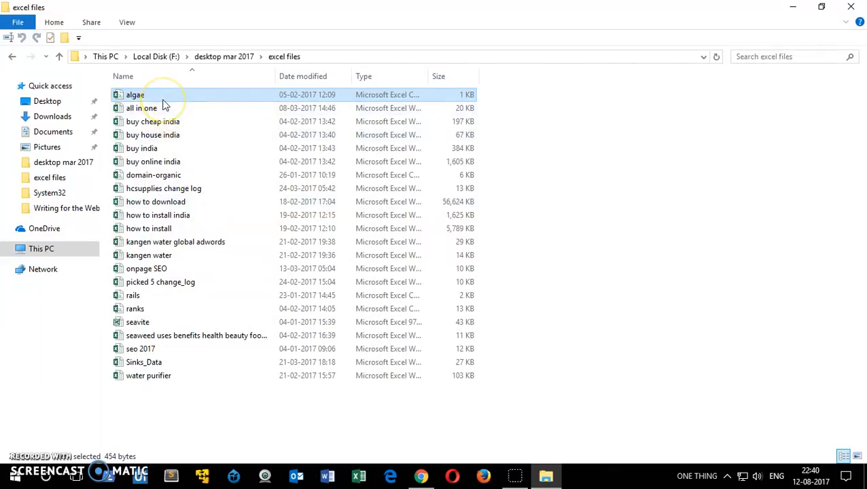
right_click(135, 95)
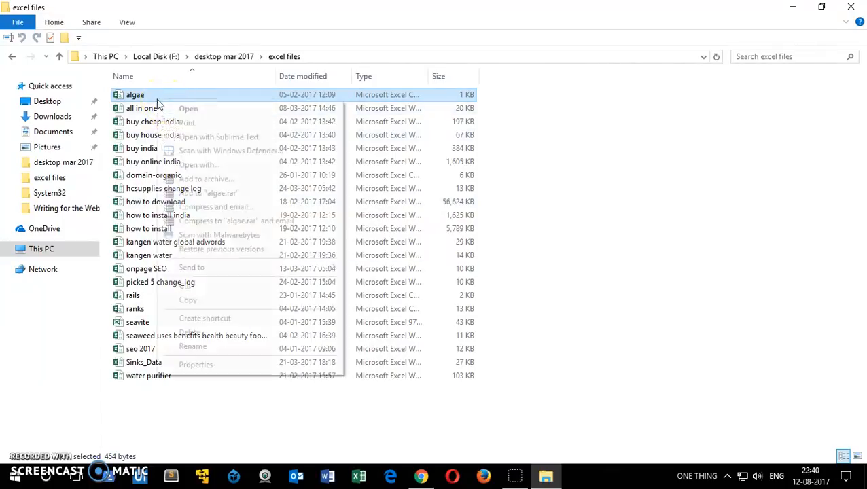
mouse_move(195, 364)
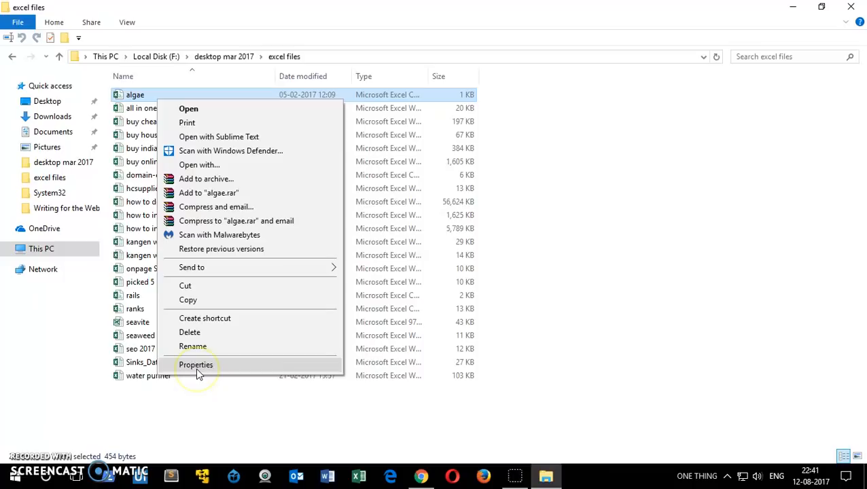
click(196, 364)
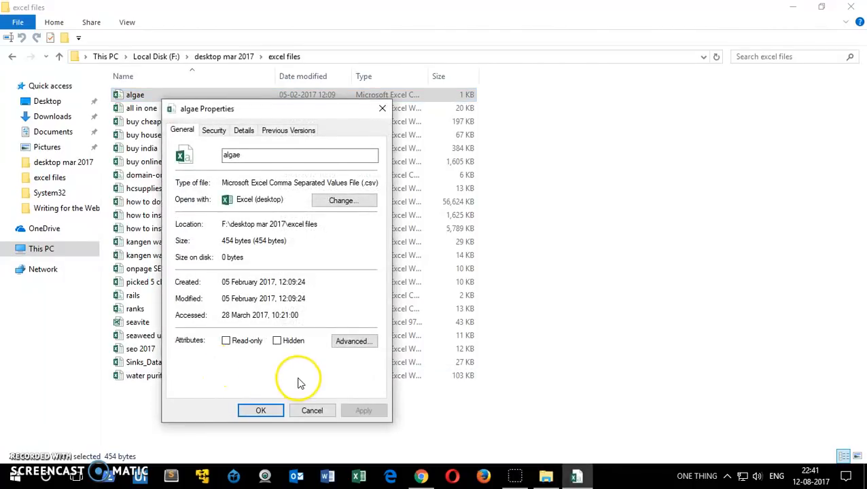
mouse_move(337, 405)
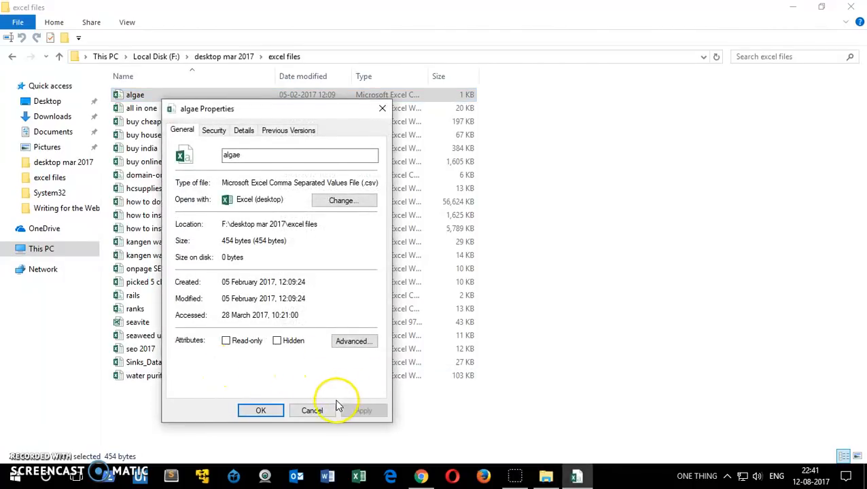
mouse_move(283, 413)
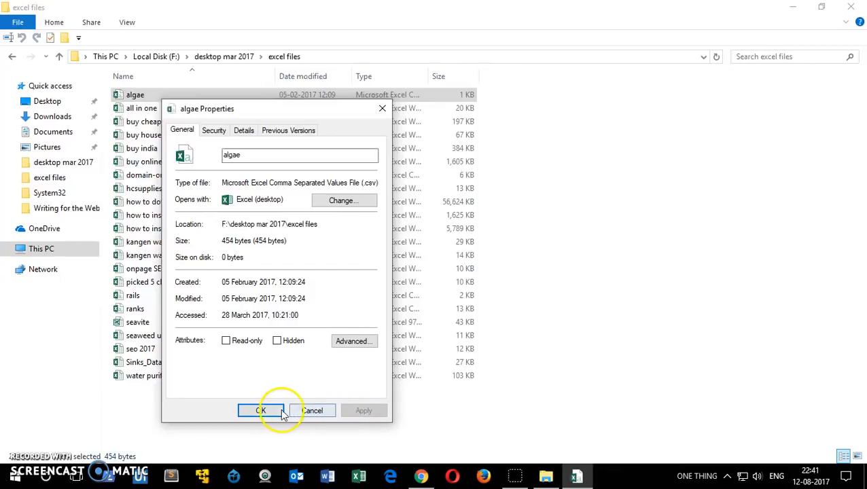
click(260, 411)
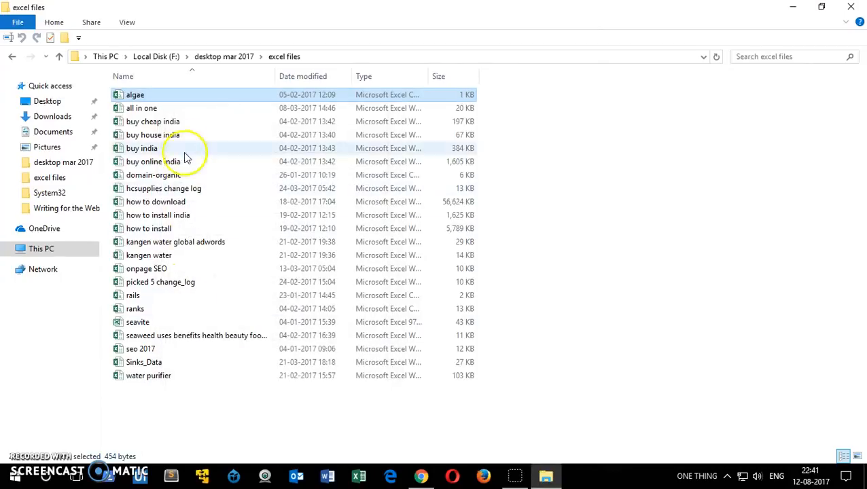
Open the algae workbook in Excel from File Explorer.
click(136, 95)
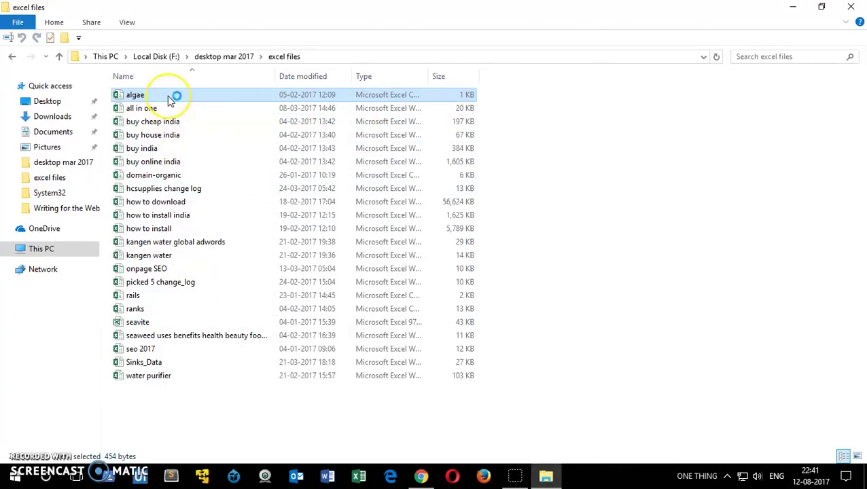
double_click(135, 95)
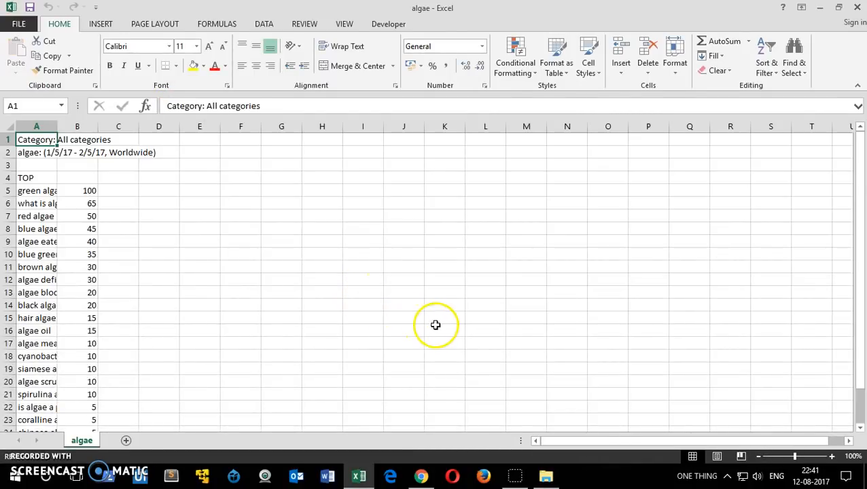
mouse_move(460, 251)
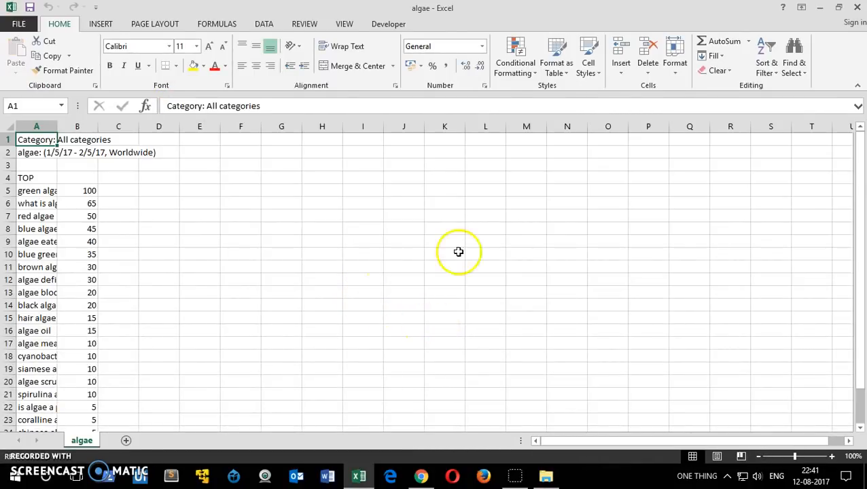
mouse_move(606, 188)
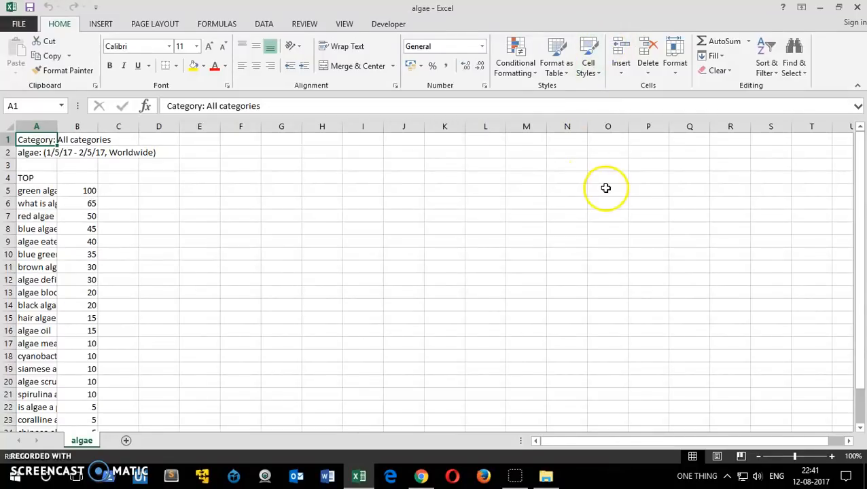
mouse_move(573, 182)
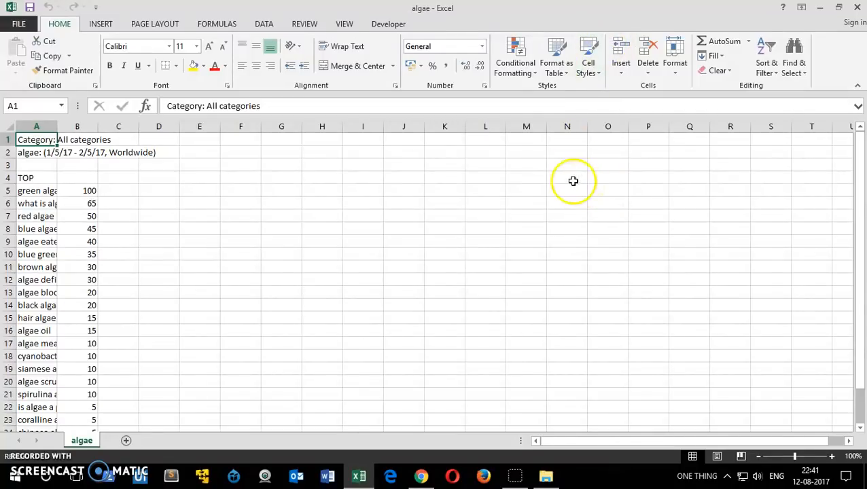
mouse_move(19, 25)
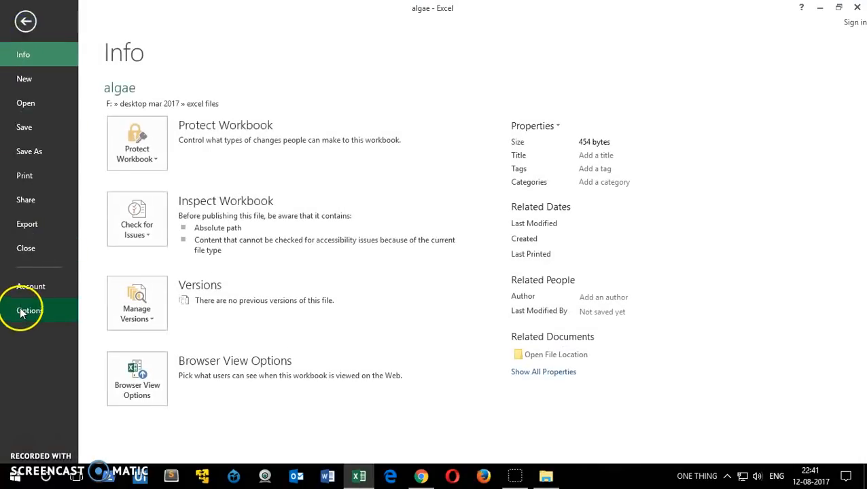
Turn off all three Protected View options in the Trust Center and confirm Excel Options.
click(30, 309)
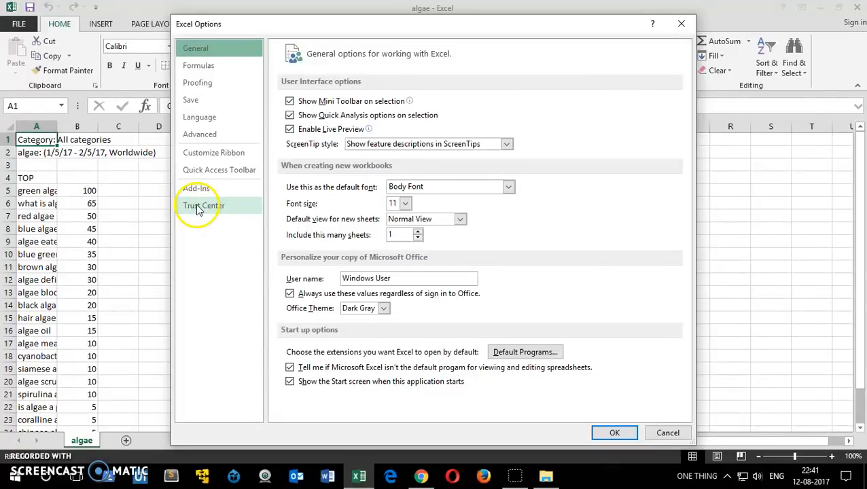
click(203, 205)
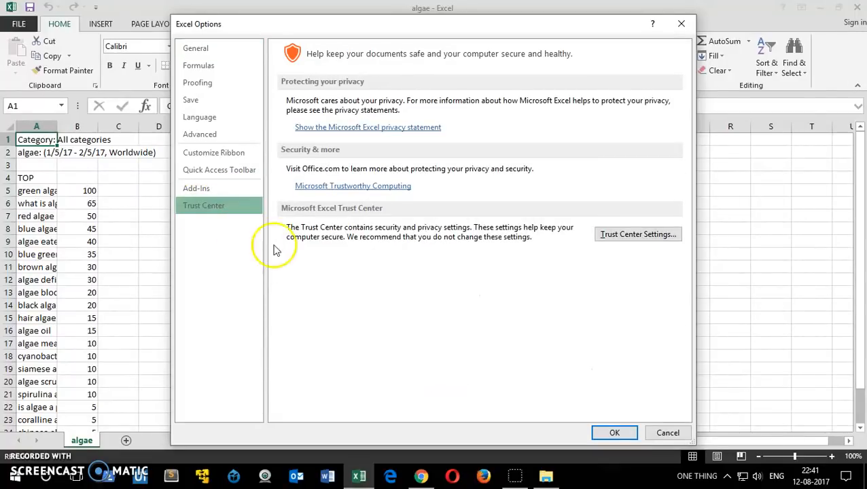
mouse_move(637, 234)
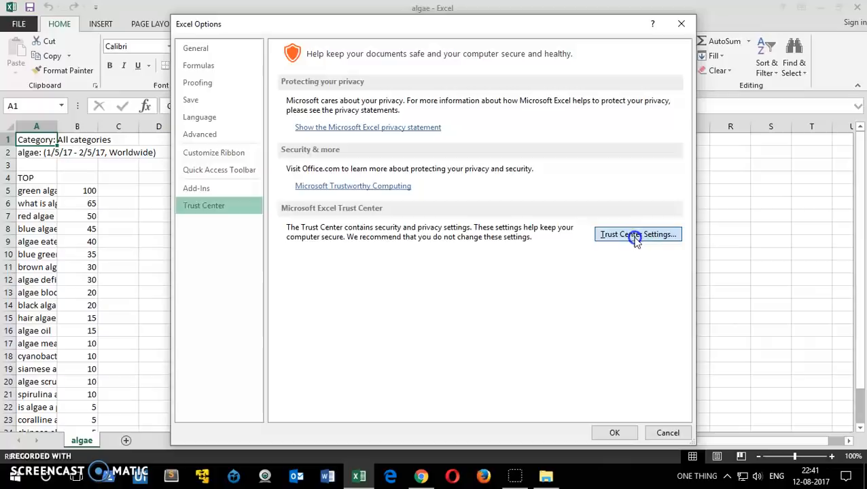
click(637, 234)
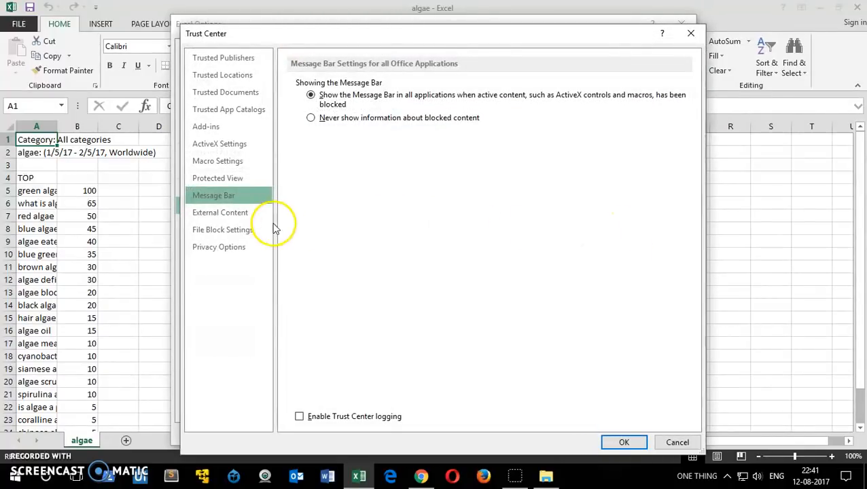
click(217, 178)
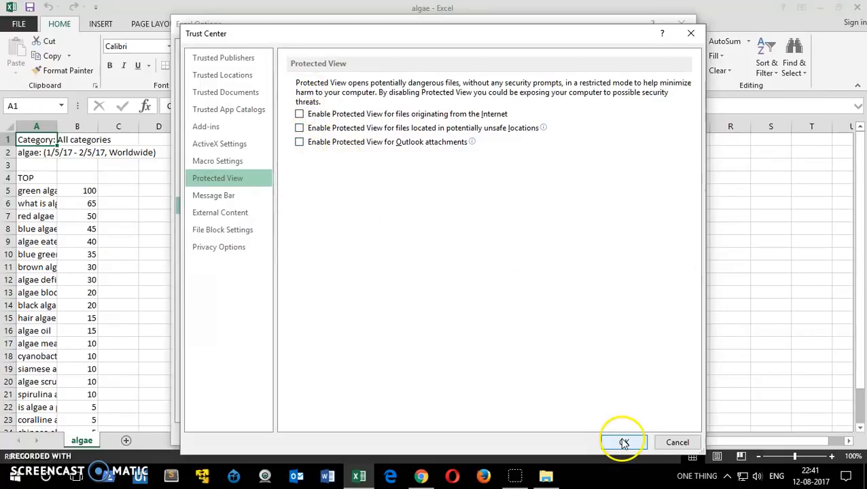
click(622, 442)
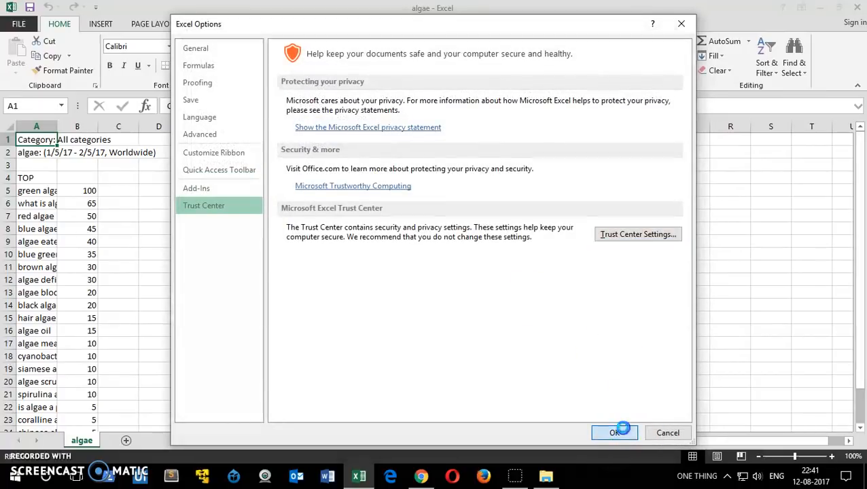
click(613, 432)
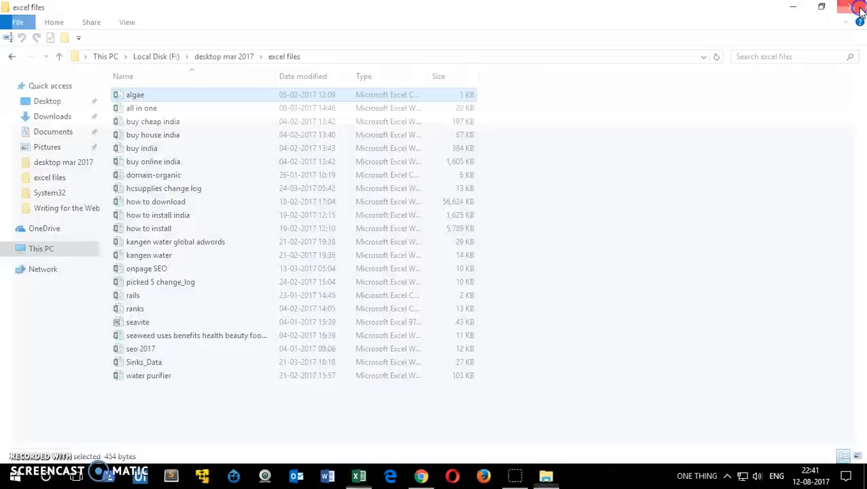
Close File Explorer, relaunch Excel with a blank workbook and go to the Open screen.
click(848, 6)
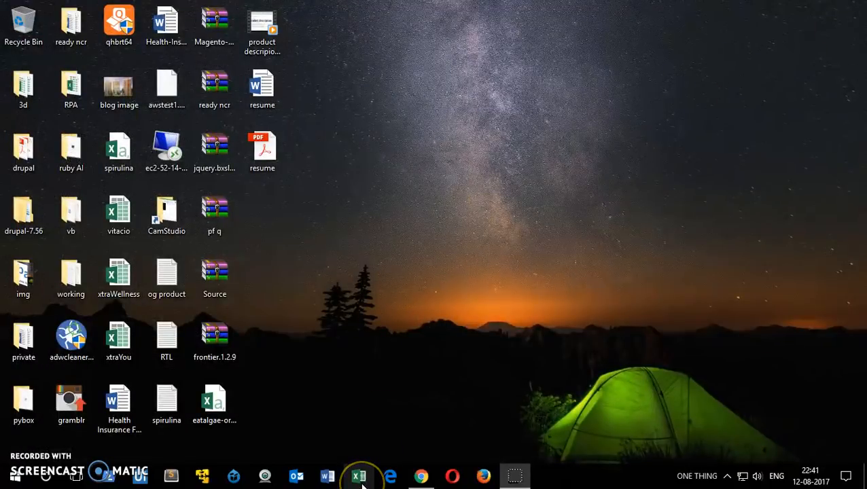
click(359, 475)
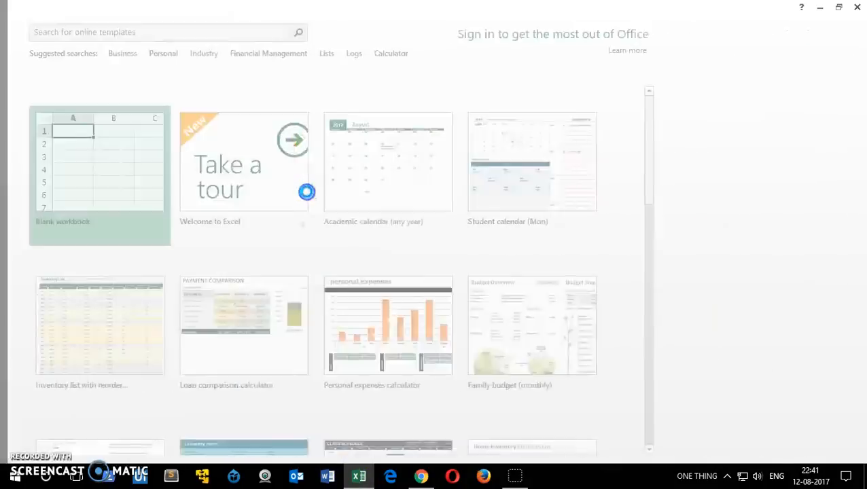
click(100, 175)
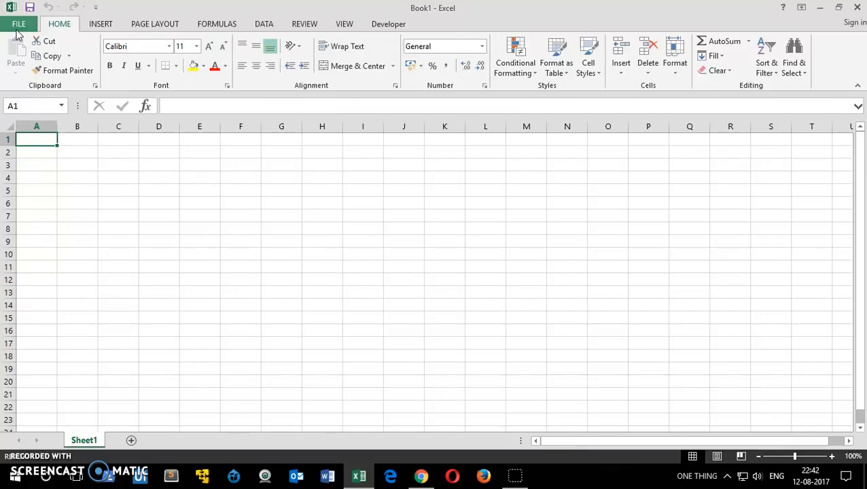
click(19, 25)
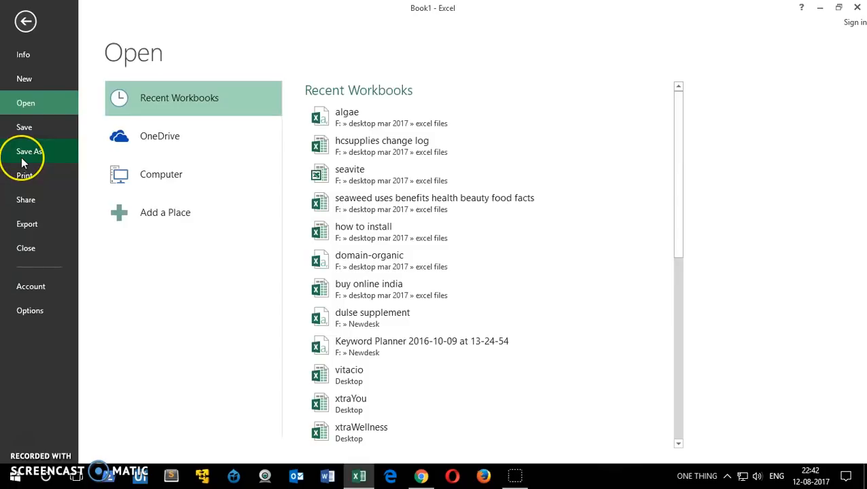
mouse_move(25, 175)
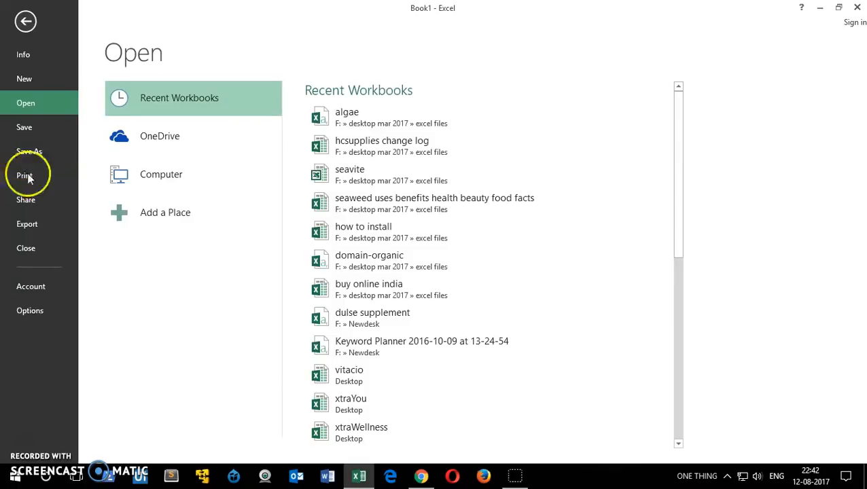
Browse This PC > F: > desktop mar 2017 > excel files to open the all in one workbook.
click(160, 174)
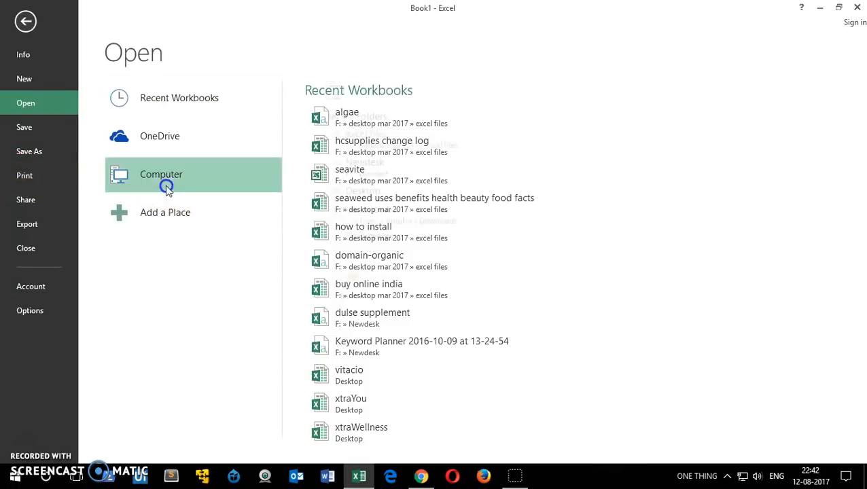
click(160, 174)
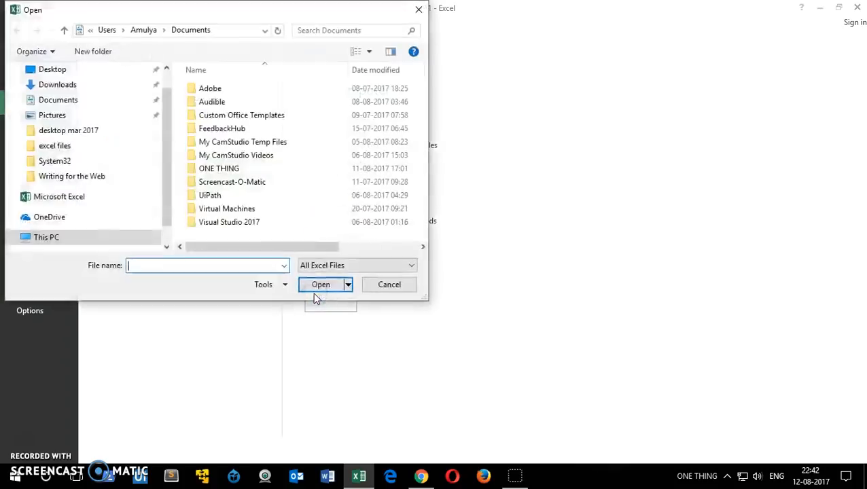
mouse_move(98, 220)
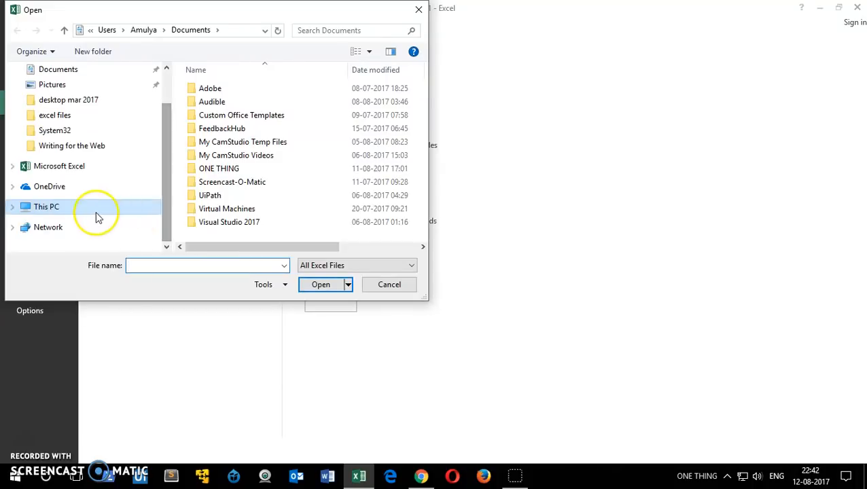
click(46, 206)
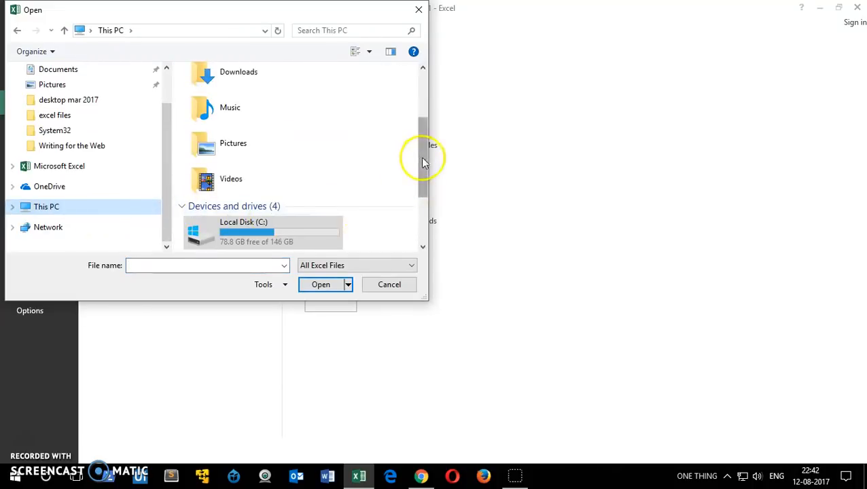
double_click(243, 231)
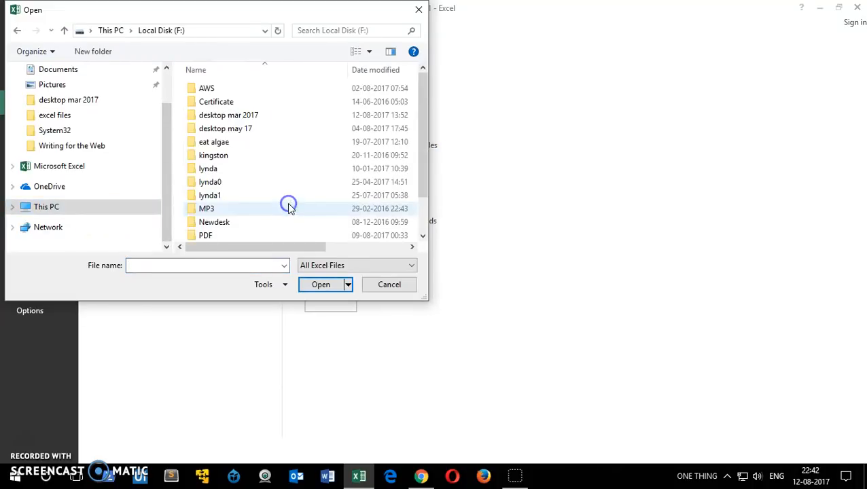
double_click(229, 114)
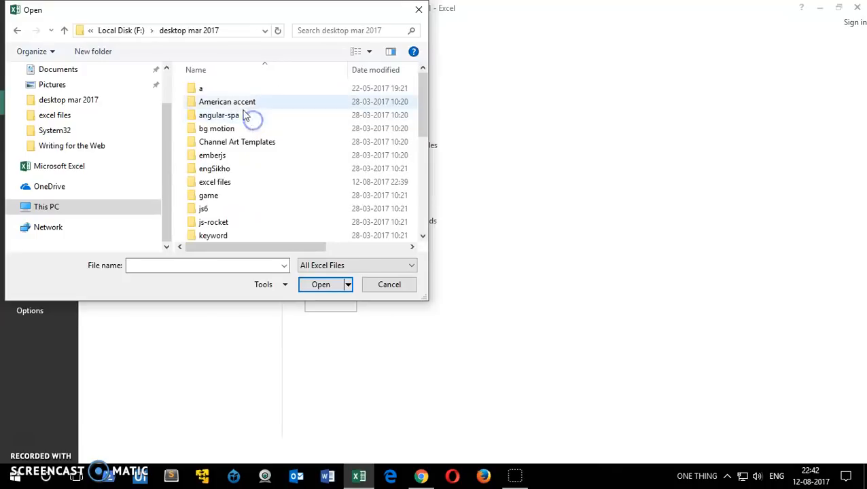
click(215, 182)
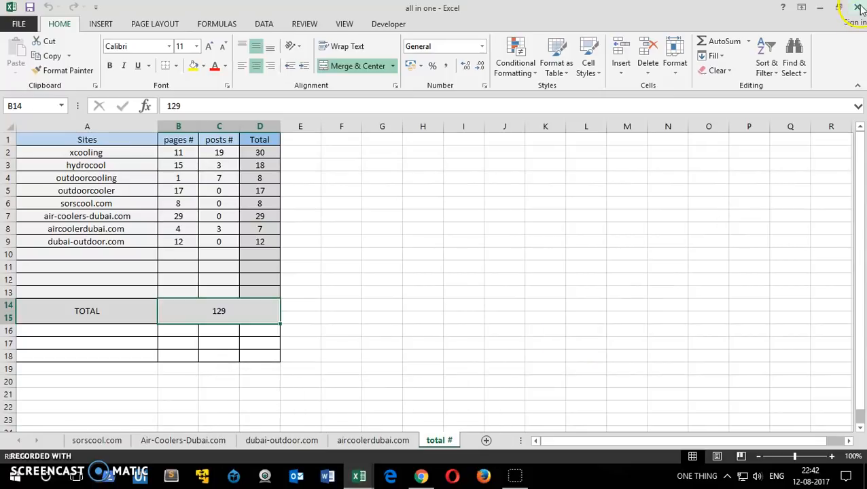
Close the all in one workbook, restore Excel and open Excel Options on General.
click(359, 475)
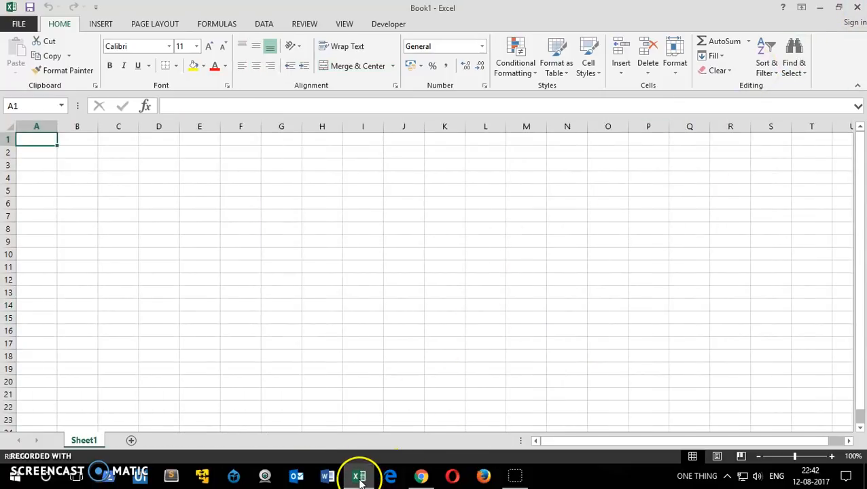
click(819, 8)
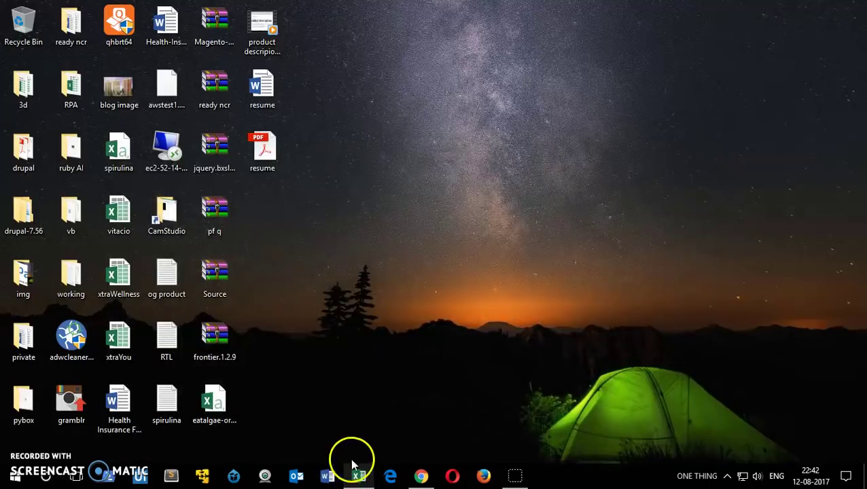
mouse_move(433, 198)
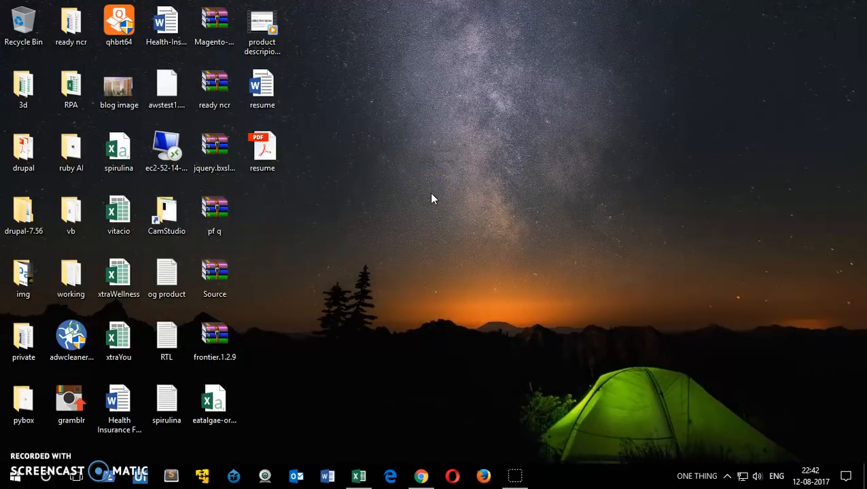
click(358, 476)
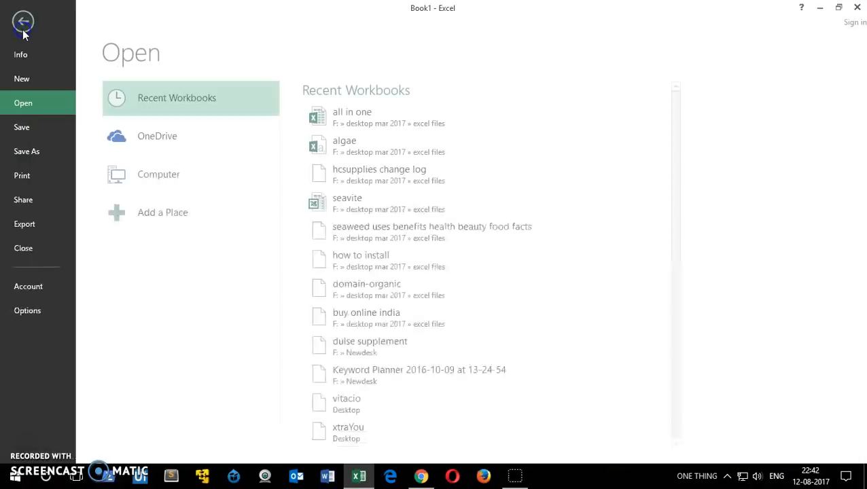
mouse_move(30, 310)
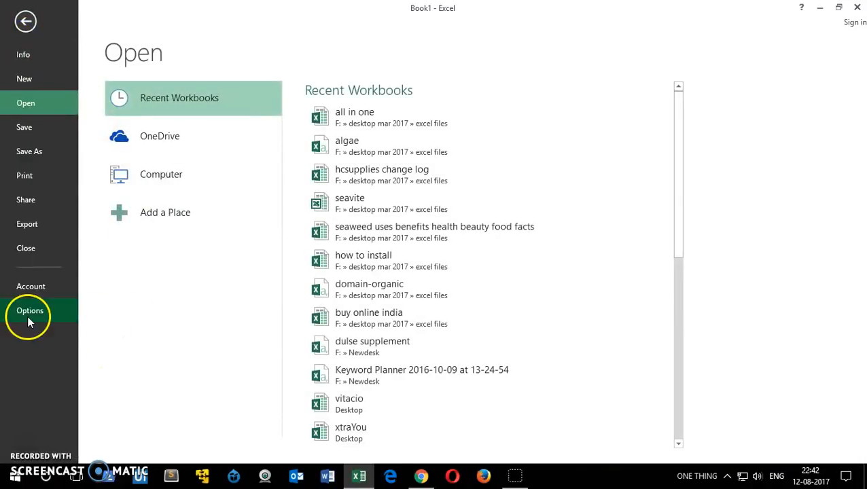
click(30, 310)
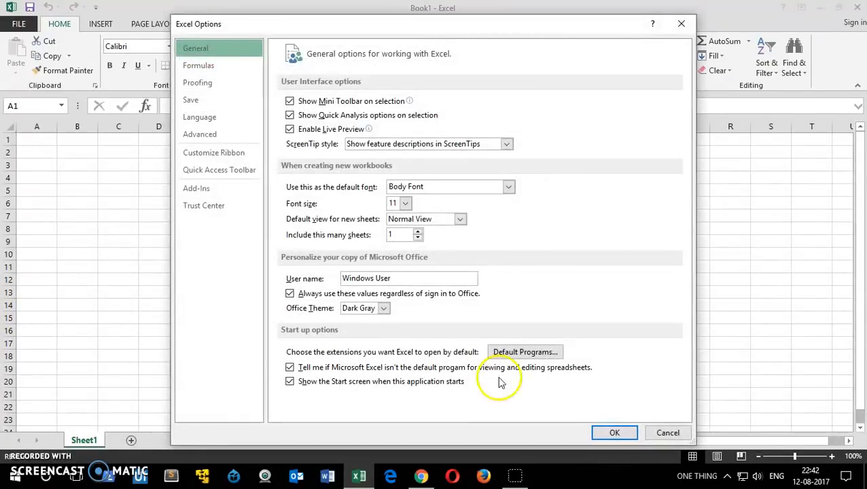